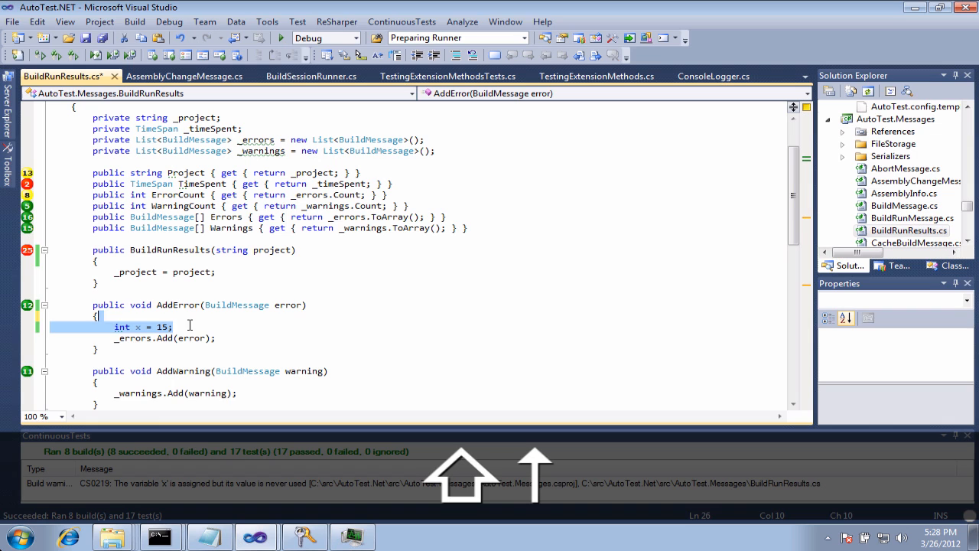
Remove the unused 'int x = 15;' line from AddError and let tests rerun
{"action": "key", "text": "Delete"}
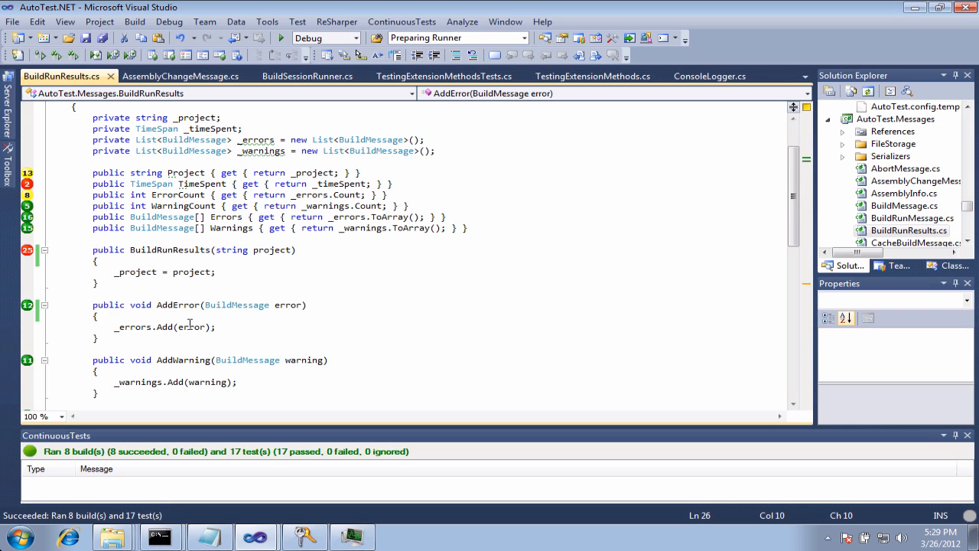
{"action": "mouse_move", "coordinate": [383, 95]}
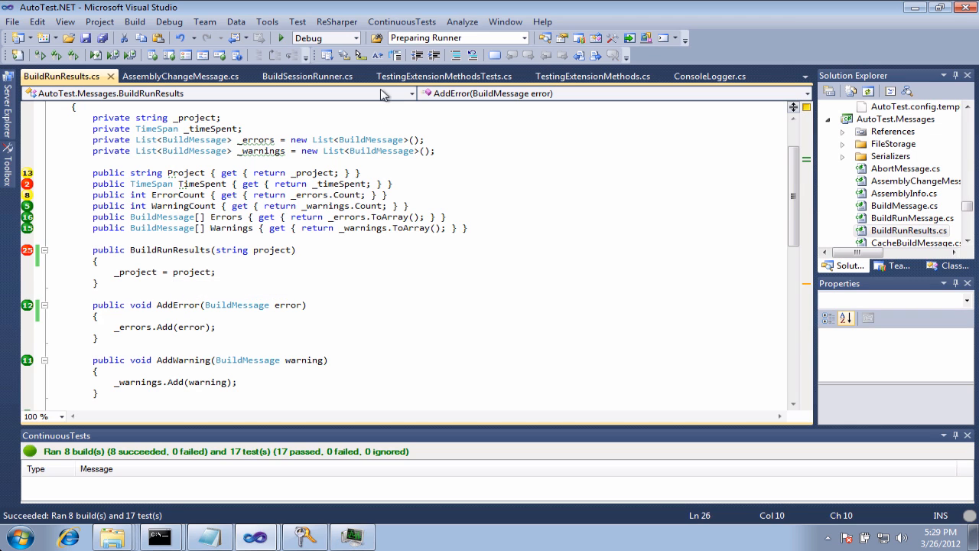
{"action": "mouse_move", "coordinate": [400, 22]}
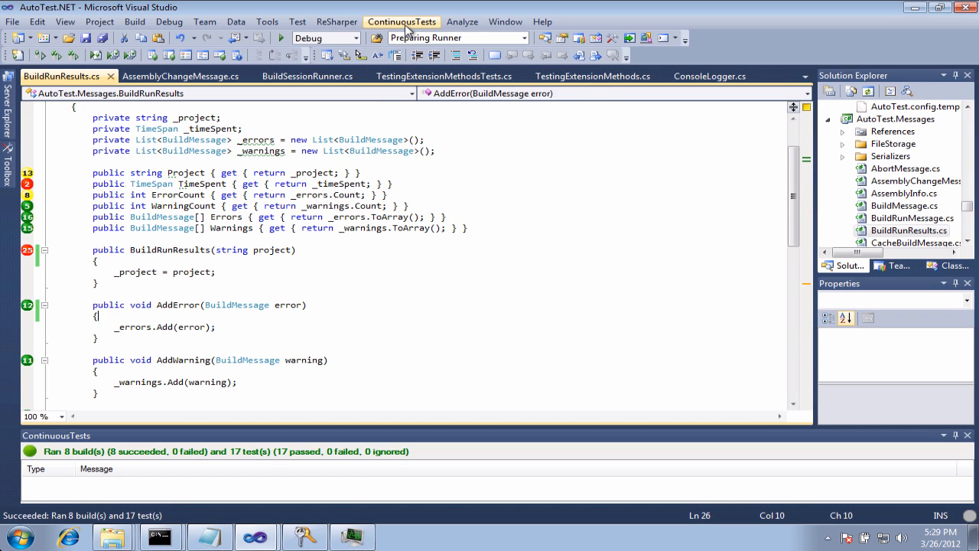
View the Build Setup choices in the ContinuousTests solution configuration
{"action": "left_click", "coordinate": [400, 21]}
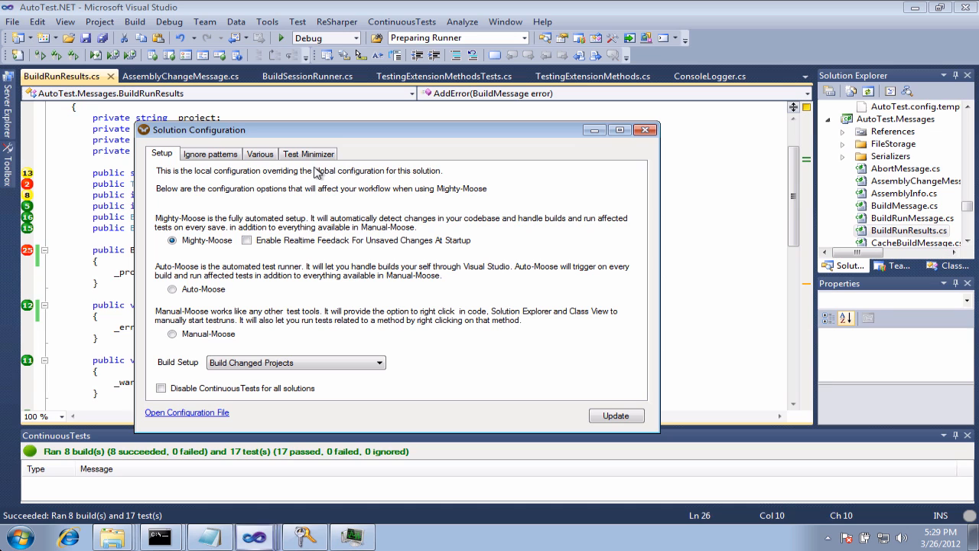
{"action": "left_click", "coordinate": [380, 361]}
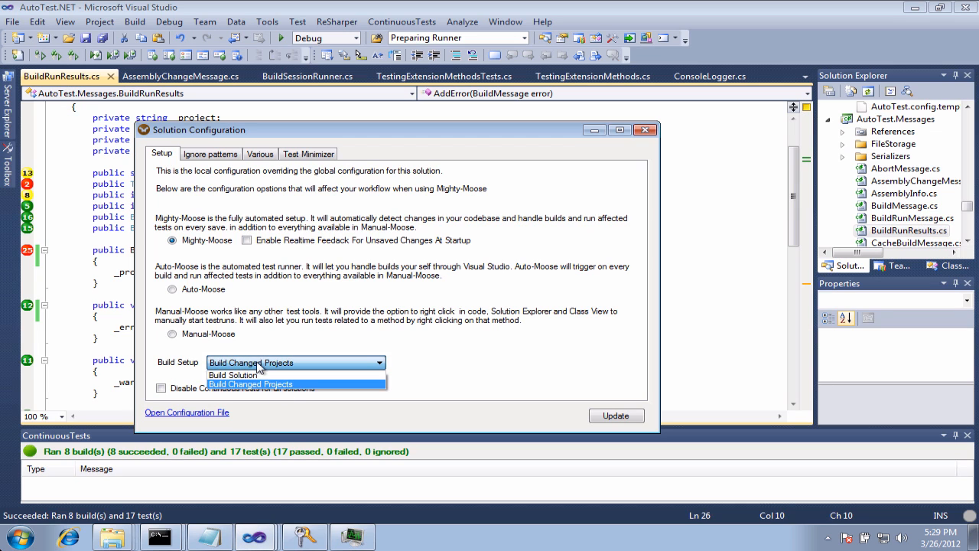
{"action": "mouse_move", "coordinate": [260, 384]}
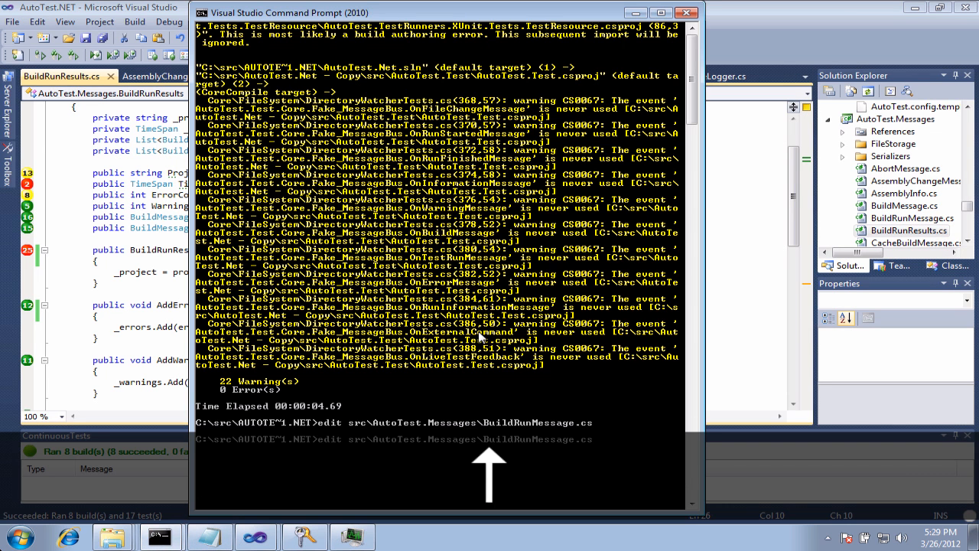
Run the typed command in the command prompt to start the MSBuild build
{"action": "type", "text": "wordpad src\\AutoTest.Messages\\BuildRunMessage.cs"}
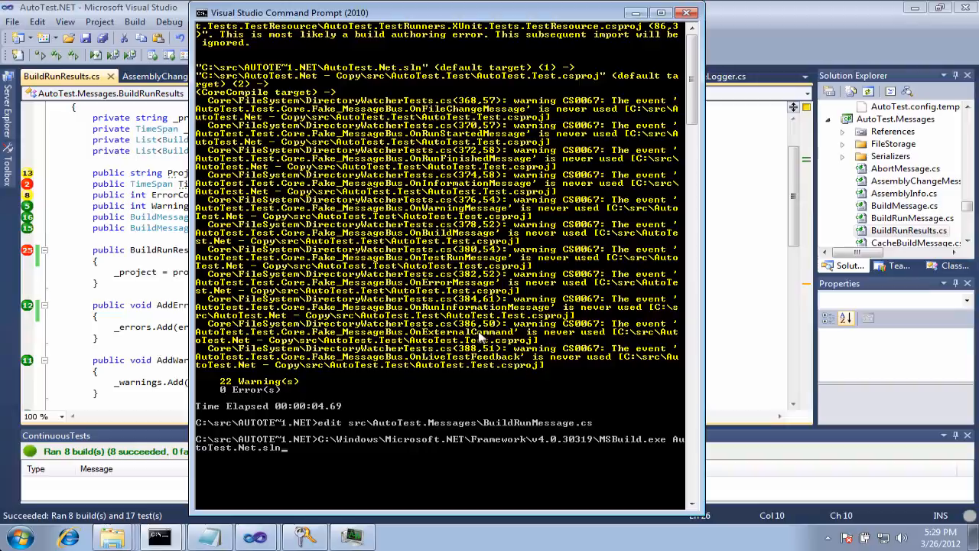
{"action": "key", "text": "Return"}
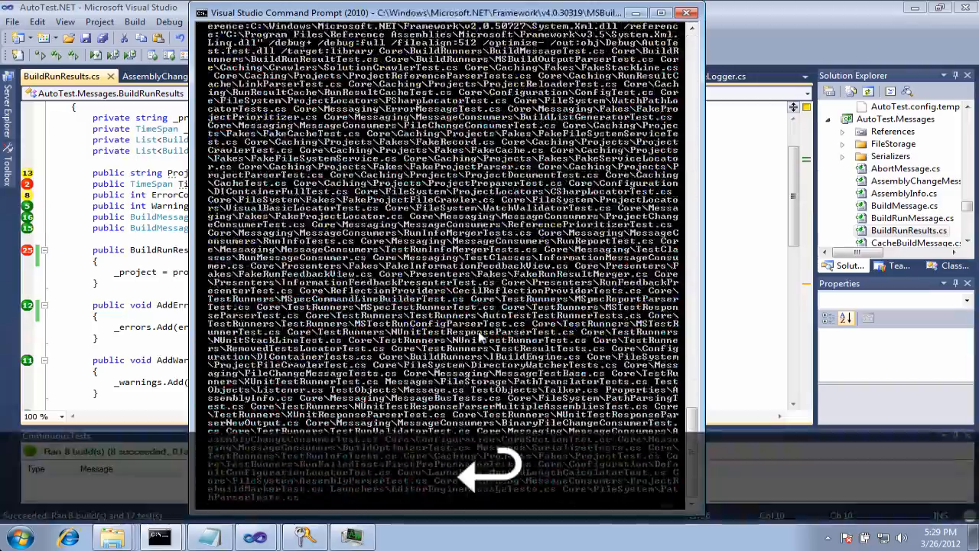